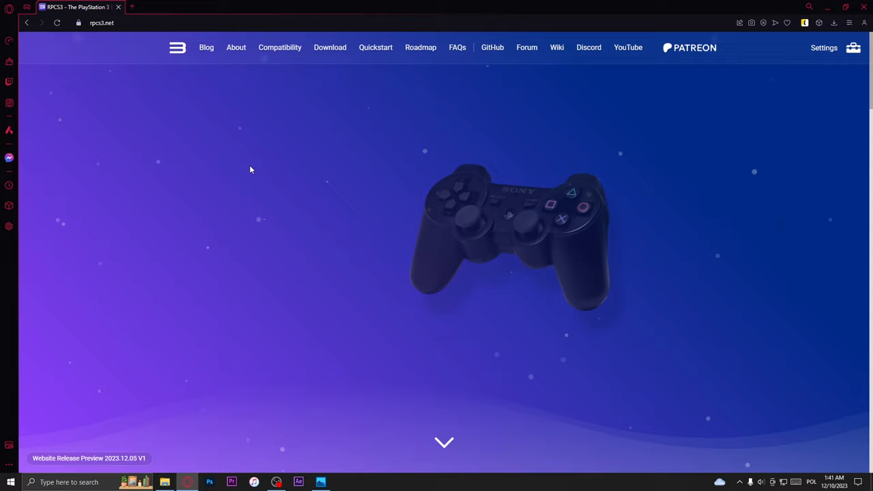
Open rpcs3.net in Opera GX to reach the RPCS3 download section
{"action": "left_click", "coordinate": [329, 47]}
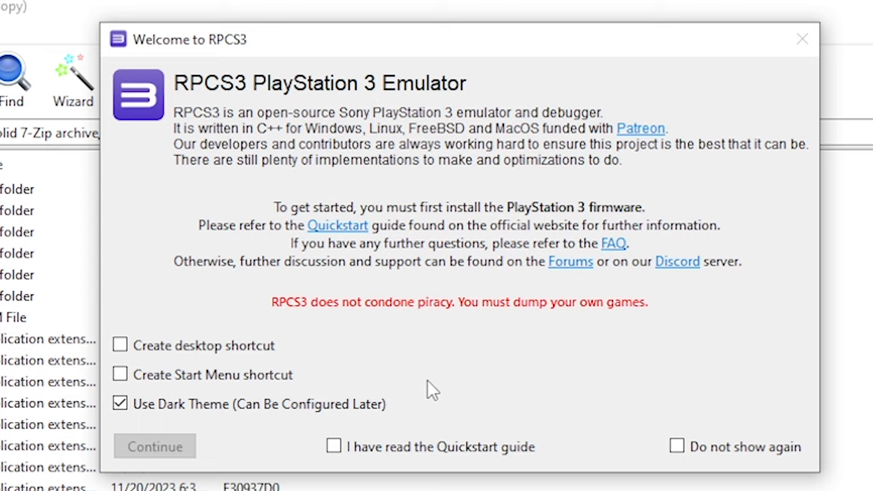
Tick Create desktop shortcut, Do not show again, and I have read the Quickstart guide
{"action": "left_click", "coordinate": [120, 345]}
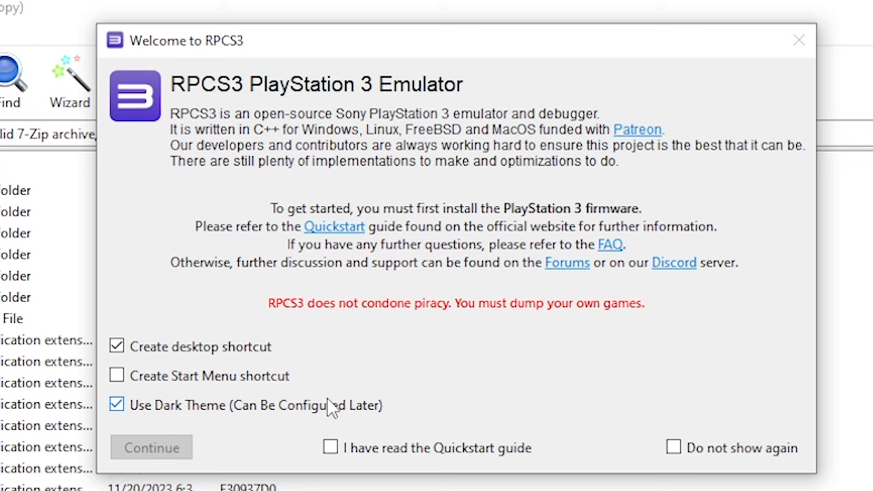
{"action": "left_click", "coordinate": [673, 447]}
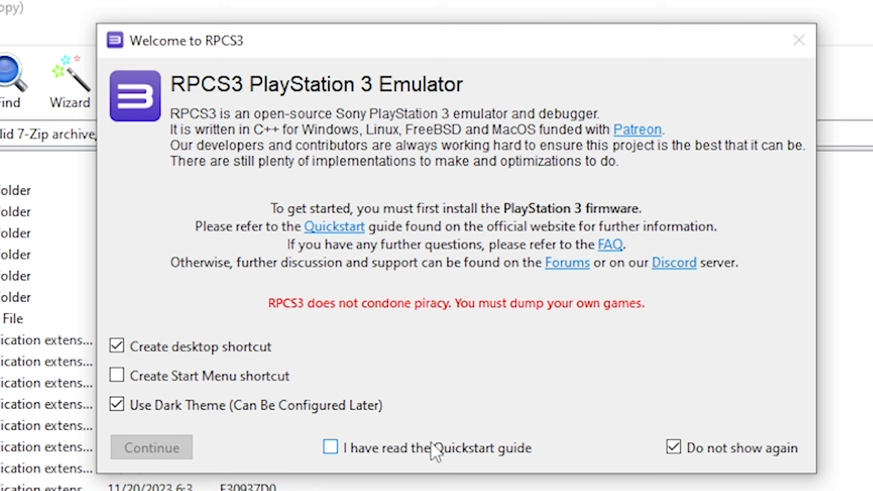
{"action": "left_click", "coordinate": [151, 448]}
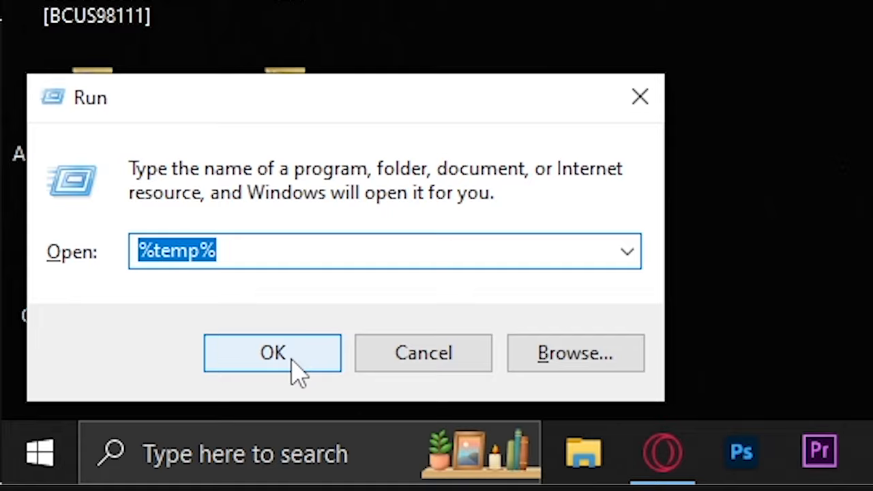
Open the %temp% folder, then launch RPCS3 from the rpcs3.exe desktop shortcut
{"action": "left_click", "coordinate": [272, 352]}
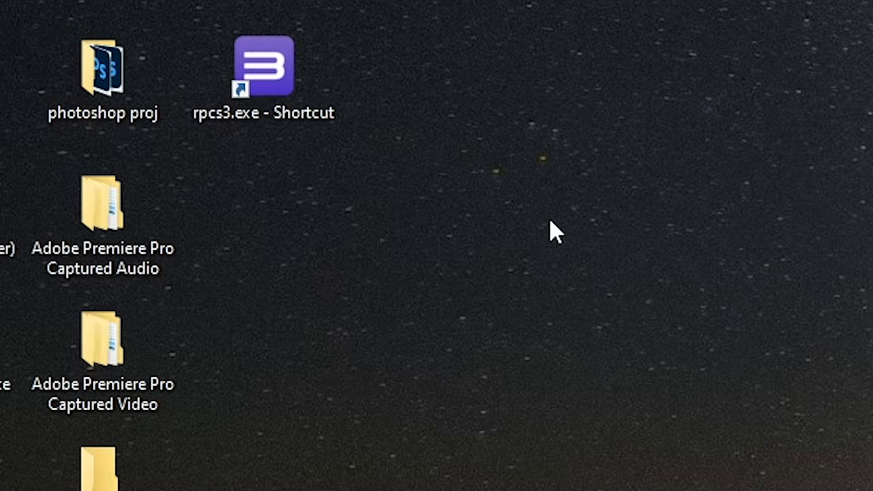
{"action": "double_click", "coordinate": [263, 66]}
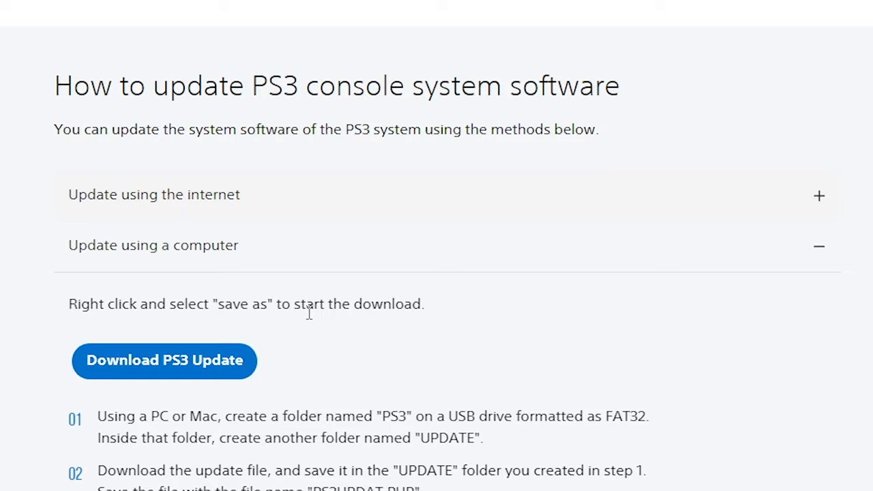
Download the PS3 Update file and keep it despite the insecure-download warning
{"action": "left_click", "coordinate": [165, 360]}
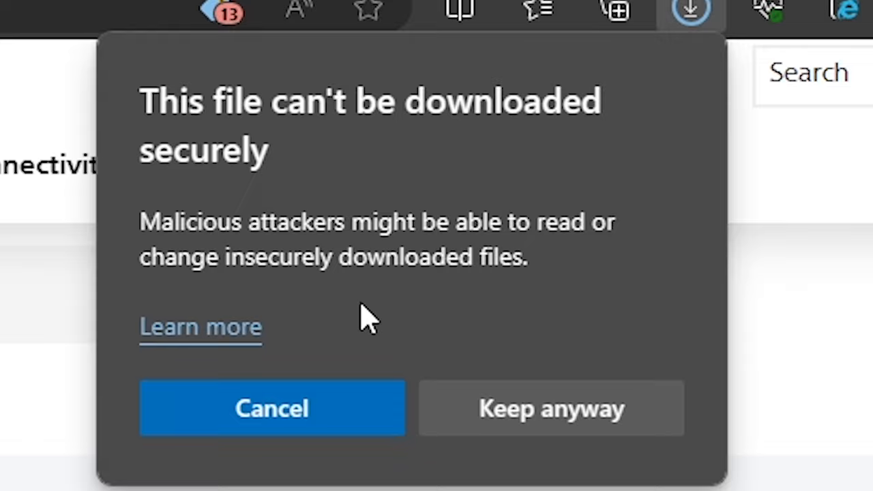
{"action": "left_click", "coordinate": [551, 408]}
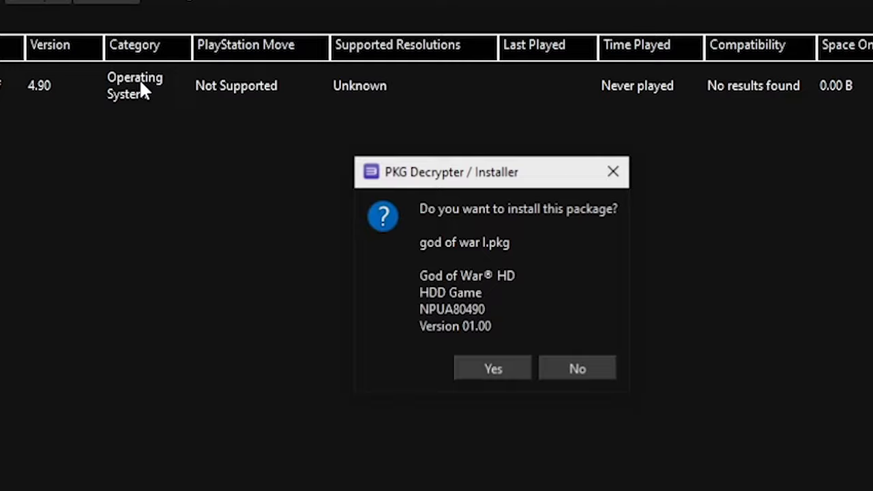
Confirm installing god of war l.pkg and select the God of War HD row
{"action": "left_click", "coordinate": [493, 368]}
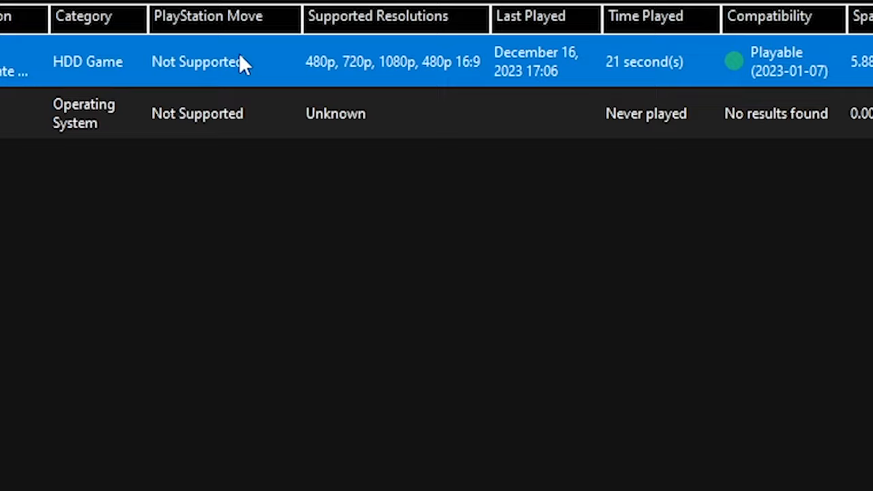
{"action": "left_click", "coordinate": [38, 28]}
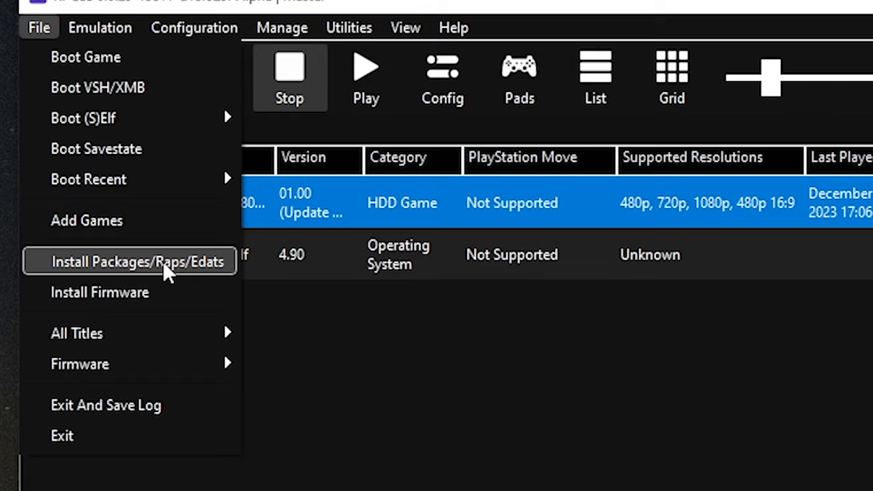
Start File > Install Packages/Raps/Edats for another God of War HD package
{"action": "left_click", "coordinate": [138, 261]}
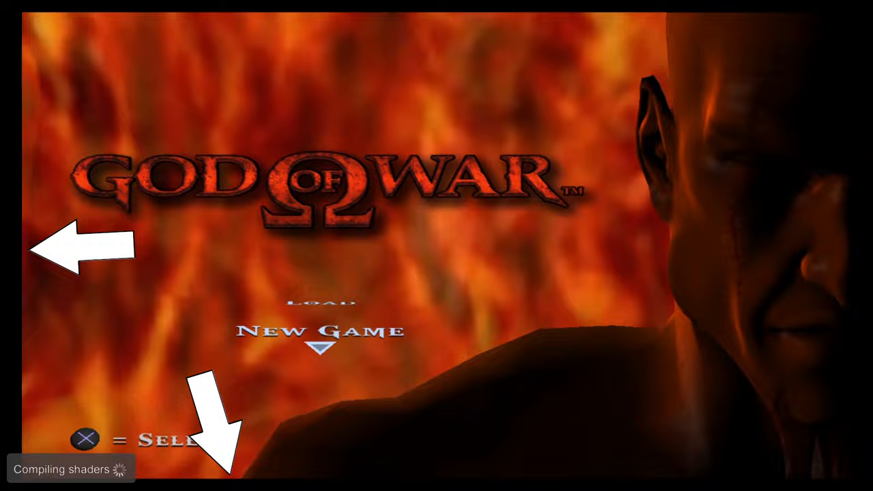
Show NPUA80490 patches in Game Patches and expand the 01.01 version entry
{"action": "left_click", "coordinate": [315, 31]}
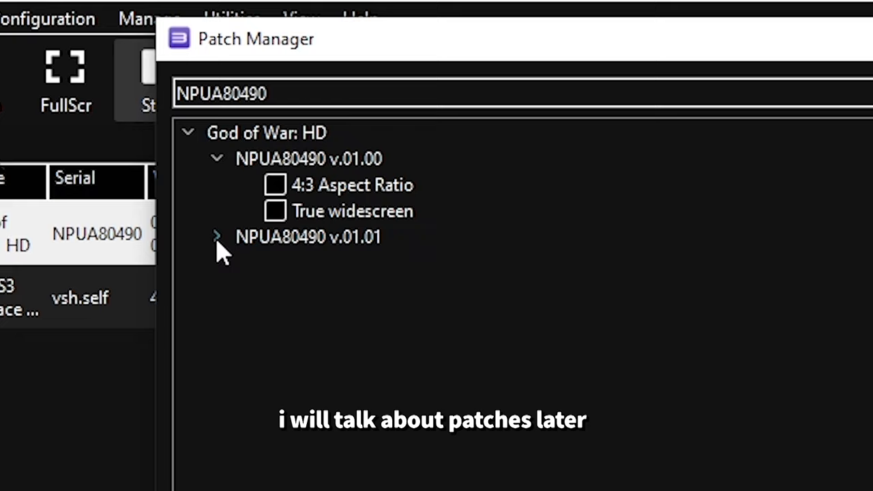
{"action": "left_click", "coordinate": [216, 237]}
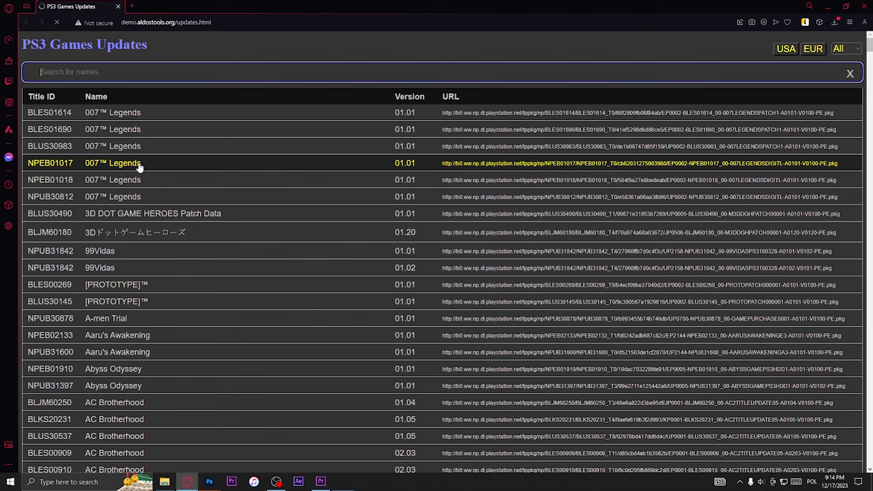
Search the PS3 Games Updates page for 'god of war'
{"action": "type", "text": "god of war"}
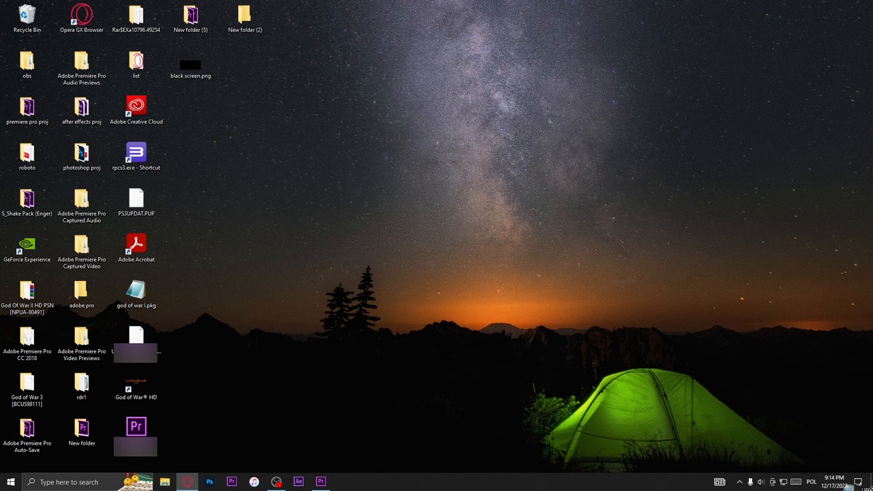
Relaunch RPCS3 from the rpcs3.exe desktop shortcut
{"action": "double_click", "coordinate": [135, 154]}
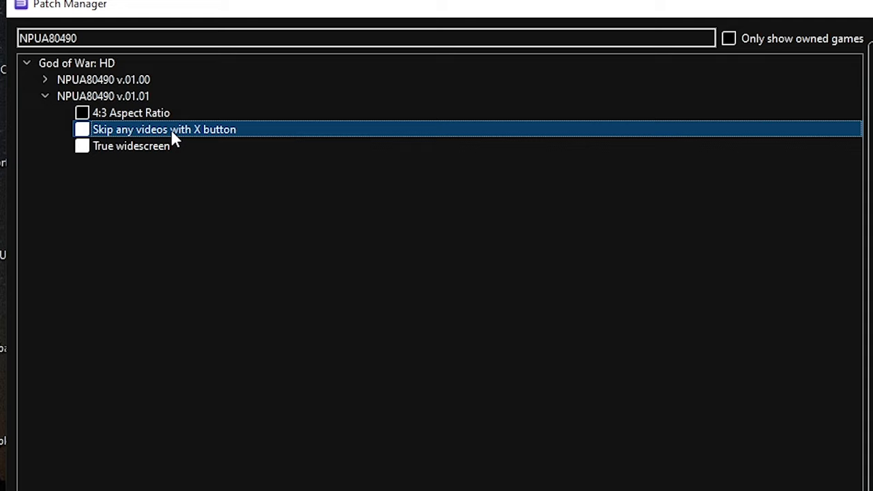
Enable the 'Skip any videos with X button' patch for NPUA80490 v.01.01
{"action": "left_click", "coordinate": [131, 146]}
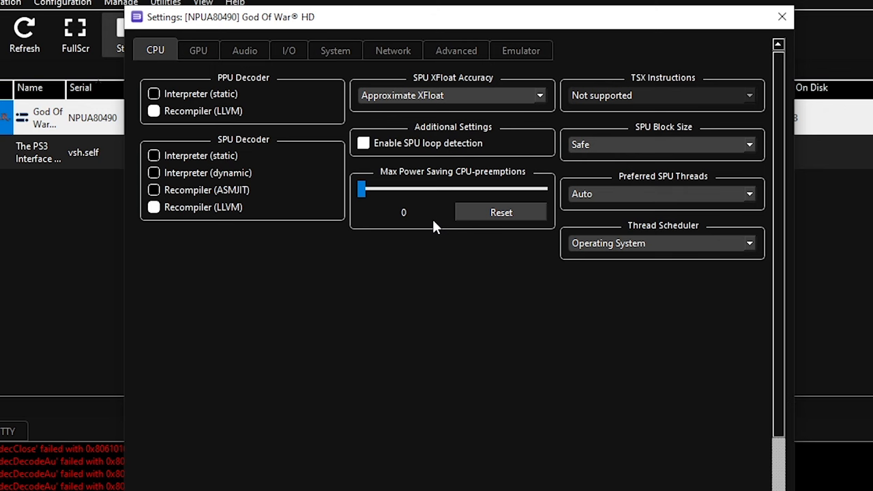
Set God of War HD's advanced and GPU options (Vulkan, 1280x720, low shader quality) and save the custom config
{"action": "left_click", "coordinate": [197, 50]}
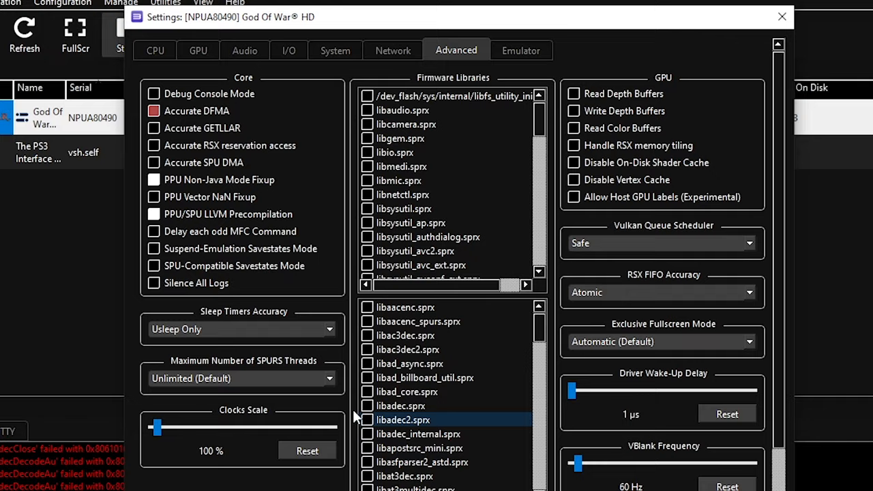
{"action": "left_click", "coordinate": [198, 50]}
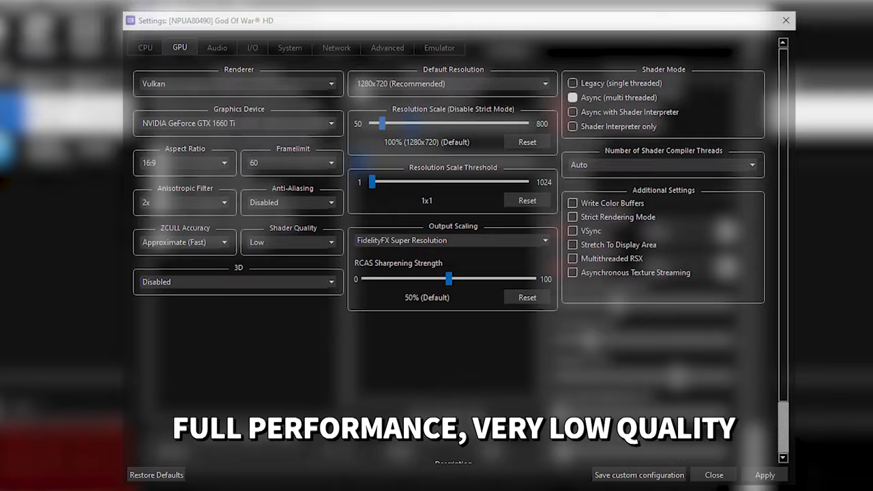
{"action": "left_click", "coordinate": [145, 48]}
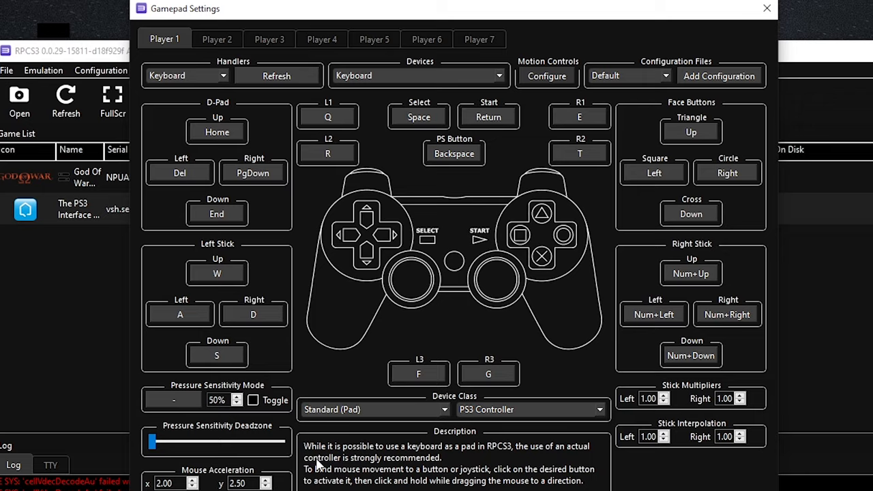
Save Player 1's keyboard bindings, then stop God of War HD after viewing its controls screen
{"action": "left_click", "coordinate": [186, 75]}
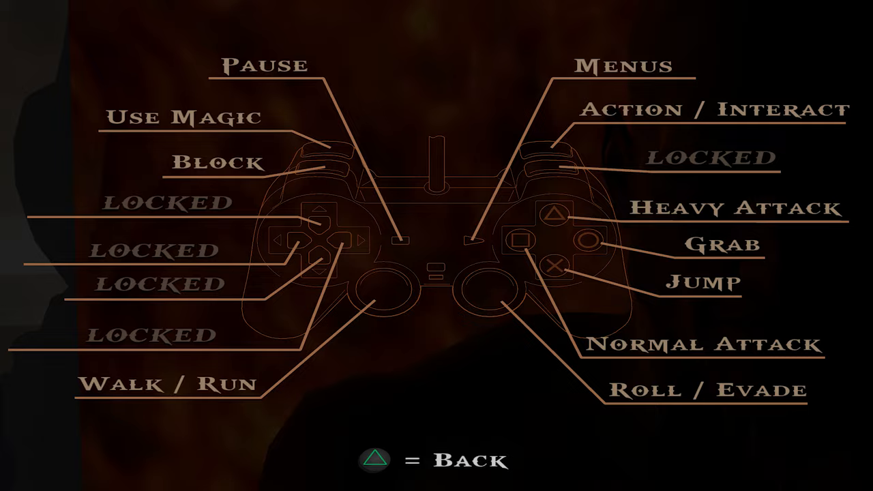
{"action": "left_click", "coordinate": [104, 32]}
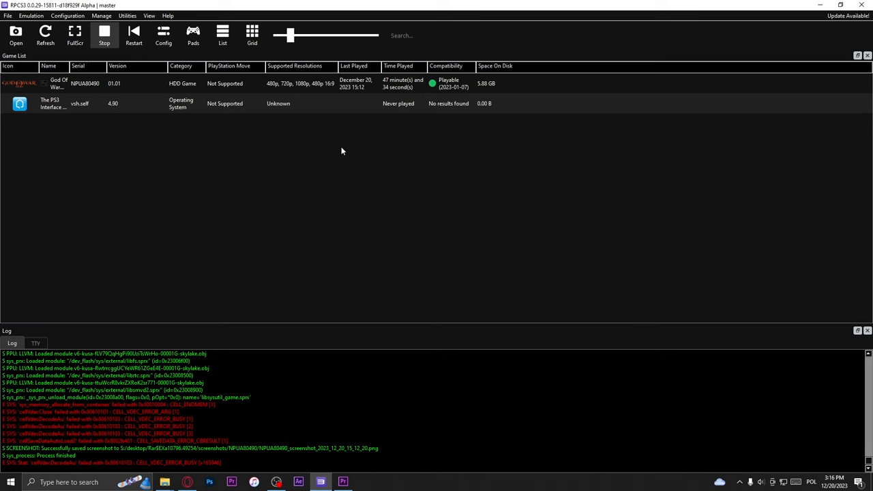